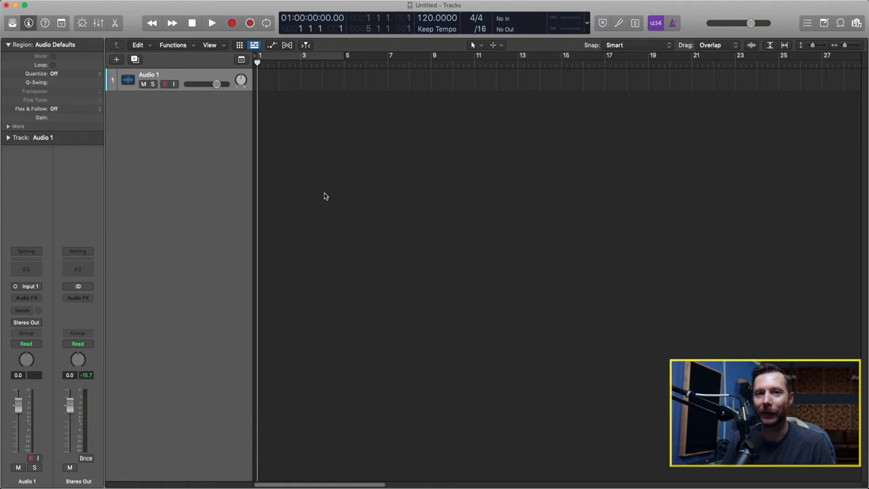
mouse_move(243, 126)
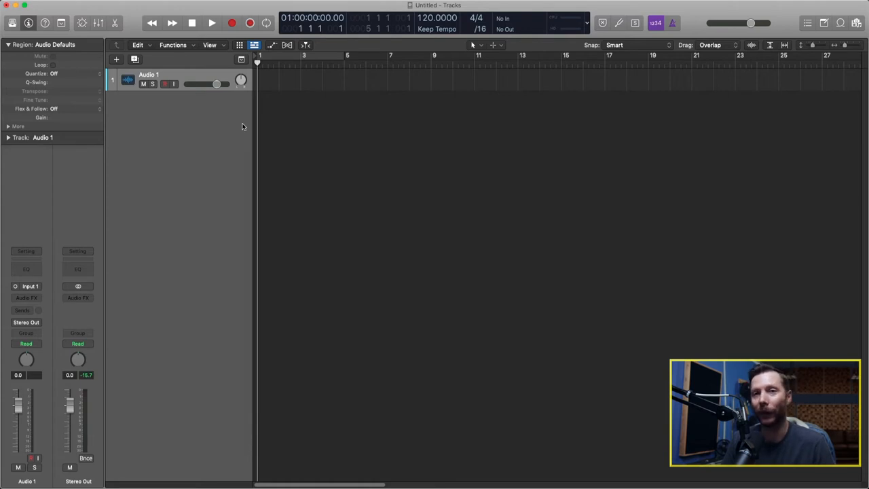
mouse_move(252, 148)
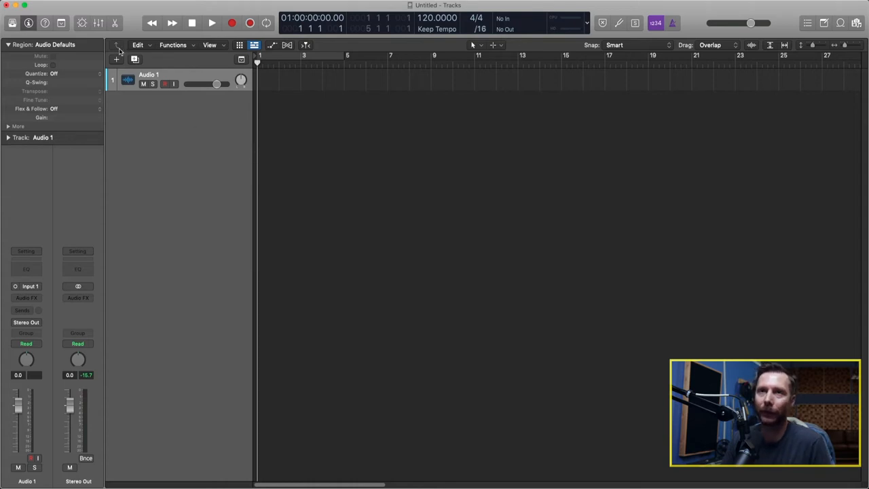
Import from the Don't Slip Away project, choosing its MixRef2 alternative
click(70, 5)
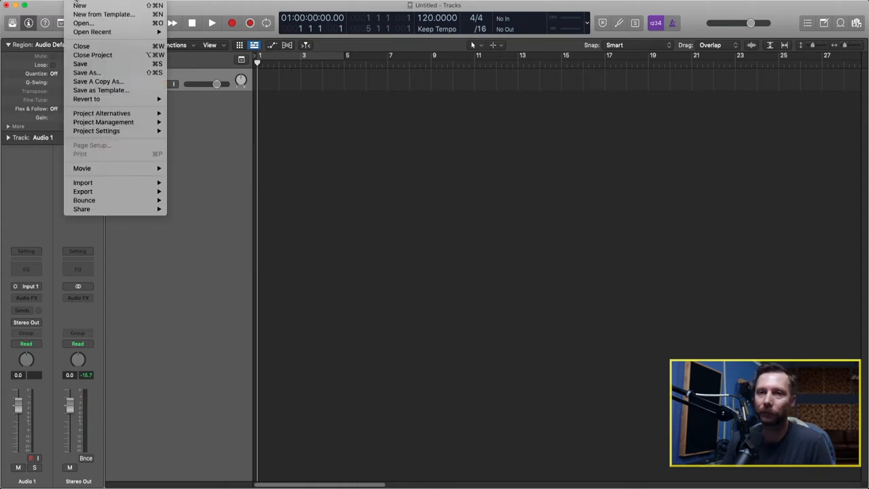
mouse_move(82, 182)
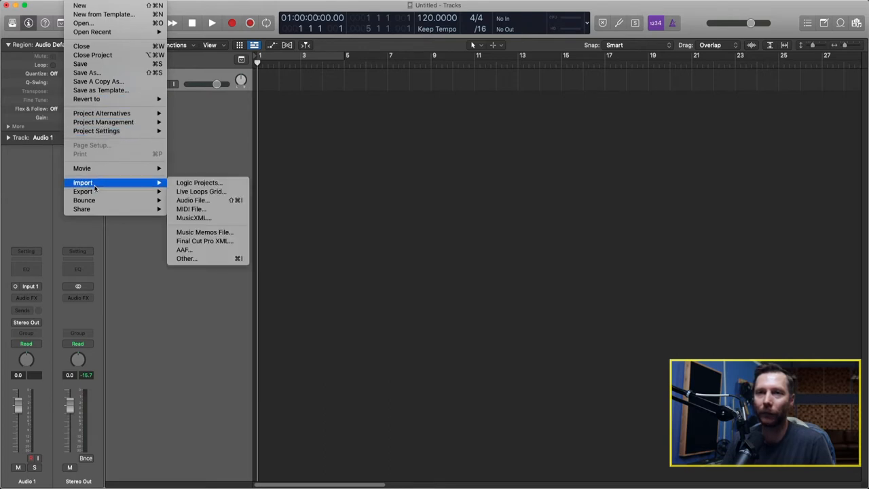
mouse_move(198, 182)
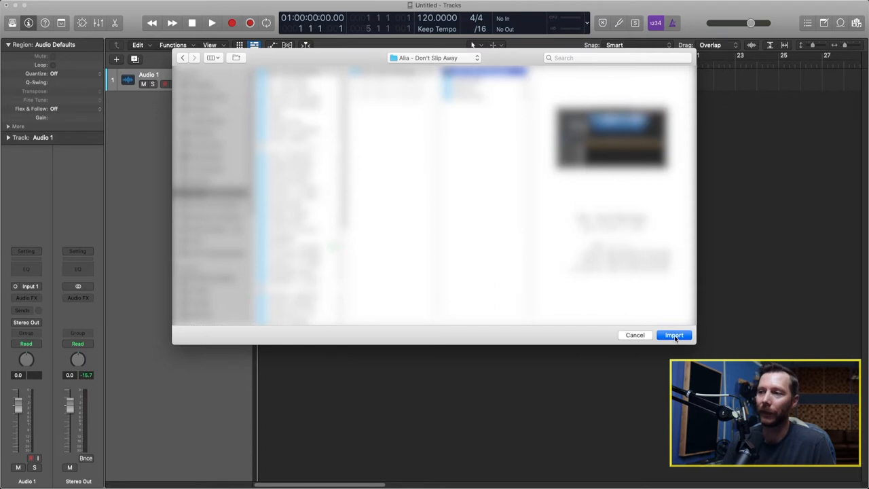
click(674, 335)
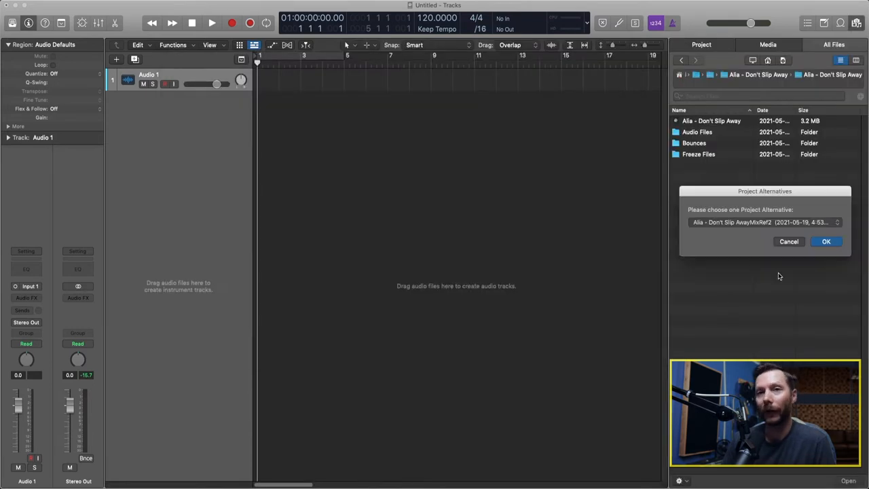
mouse_move(741, 258)
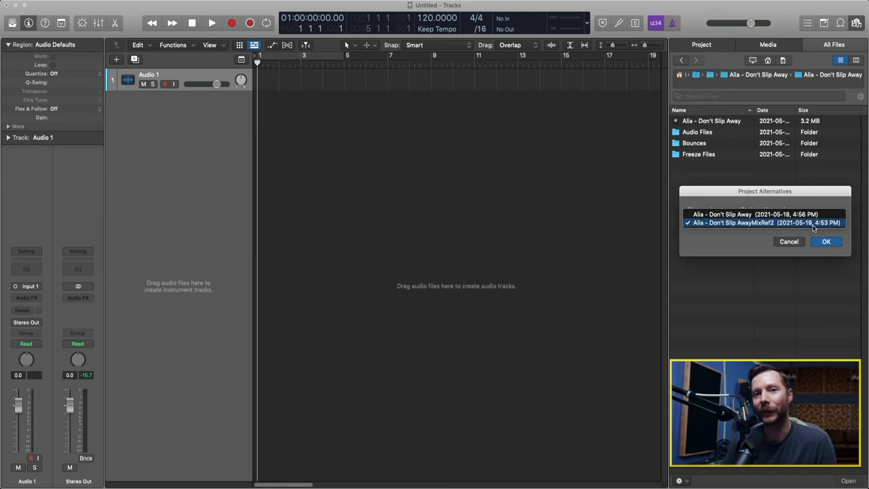
click(764, 223)
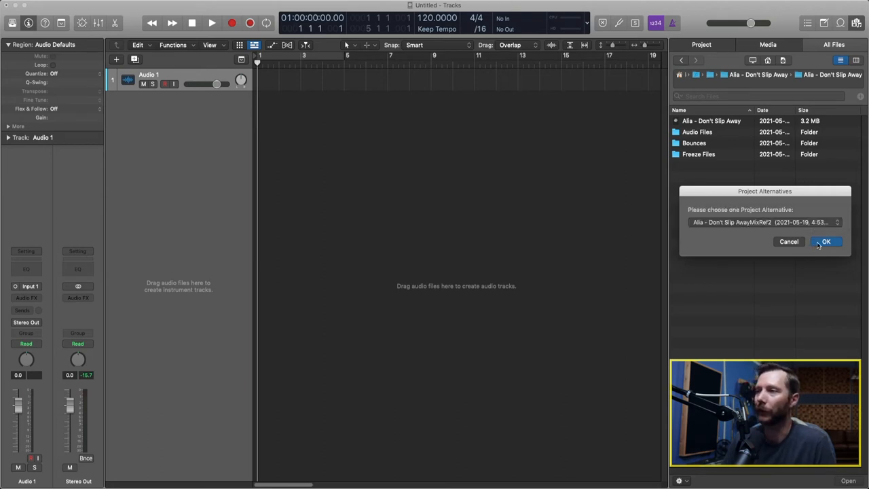
Confirm MixRef2, select the Vox track, and scroll to its Plug-ins and Sends columns
click(826, 241)
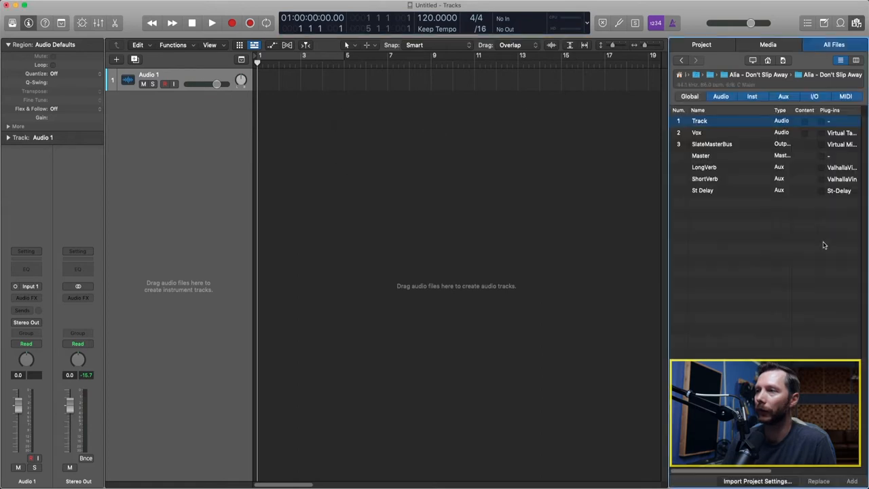
mouse_move(730, 139)
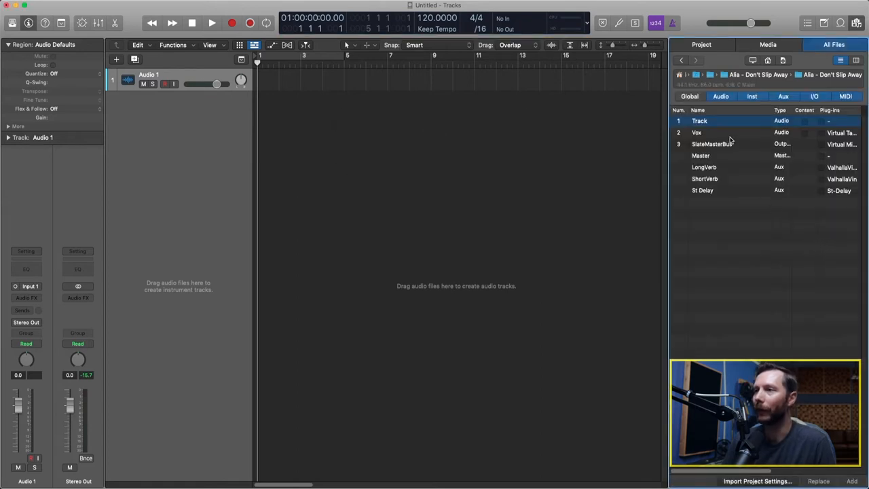
mouse_move(732, 139)
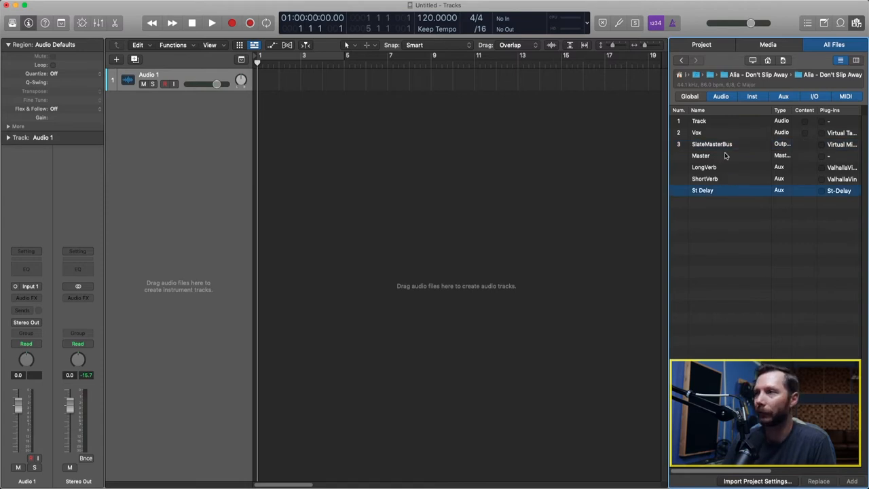
click(729, 133)
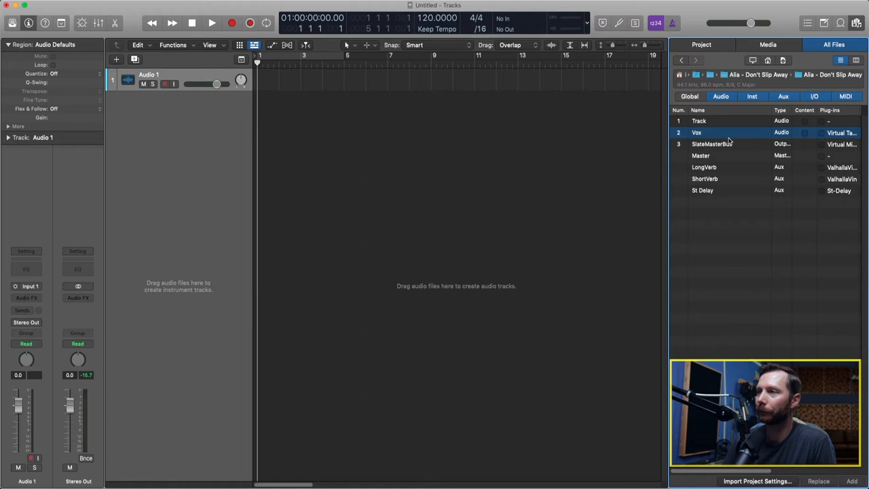
scroll(right, 3)
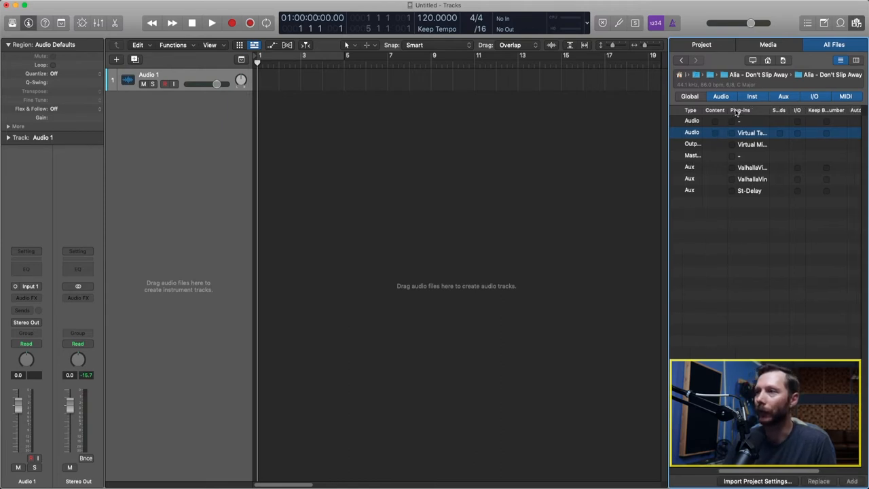
Tick Plug-ins for the Vox track in the import list
click(732, 132)
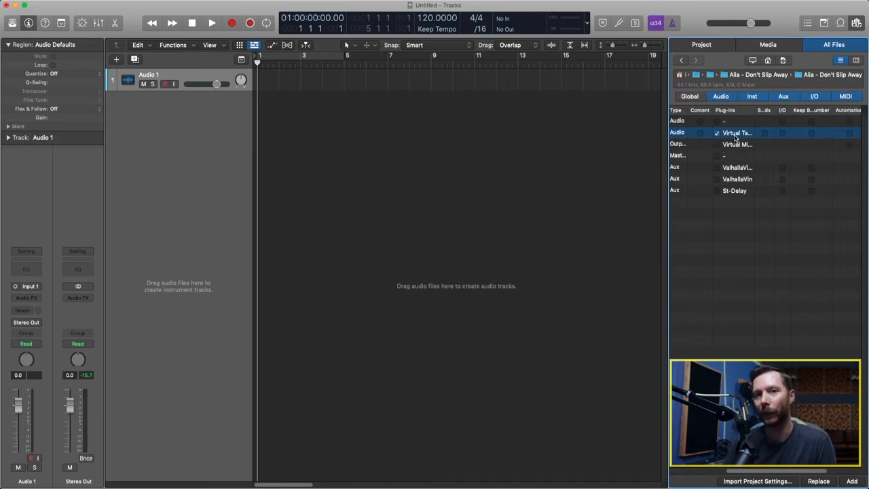
mouse_move(763, 110)
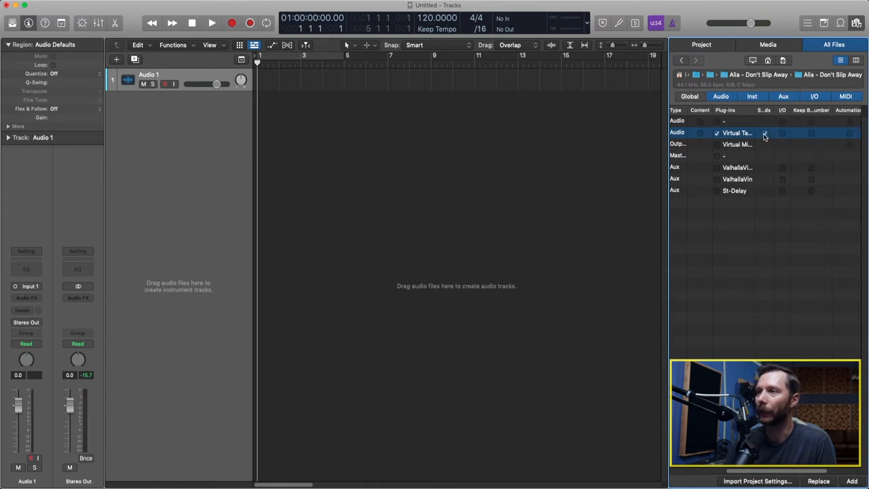
mouse_move(764, 133)
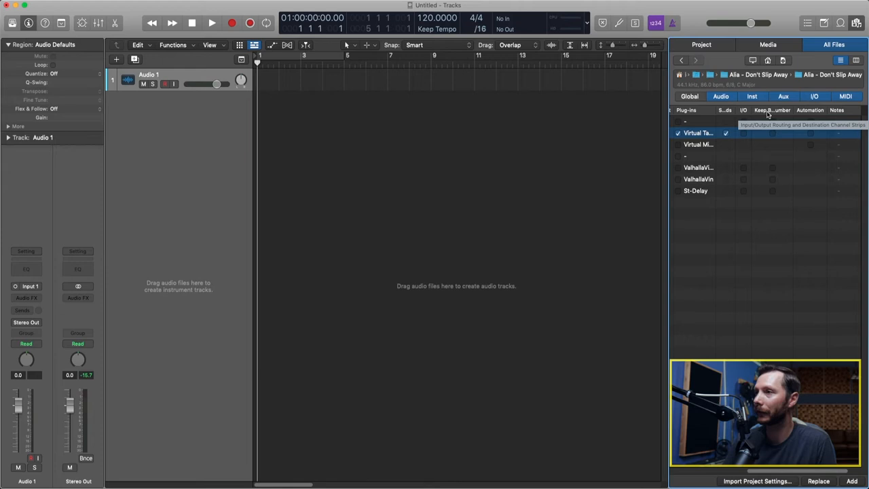
mouse_move(733, 141)
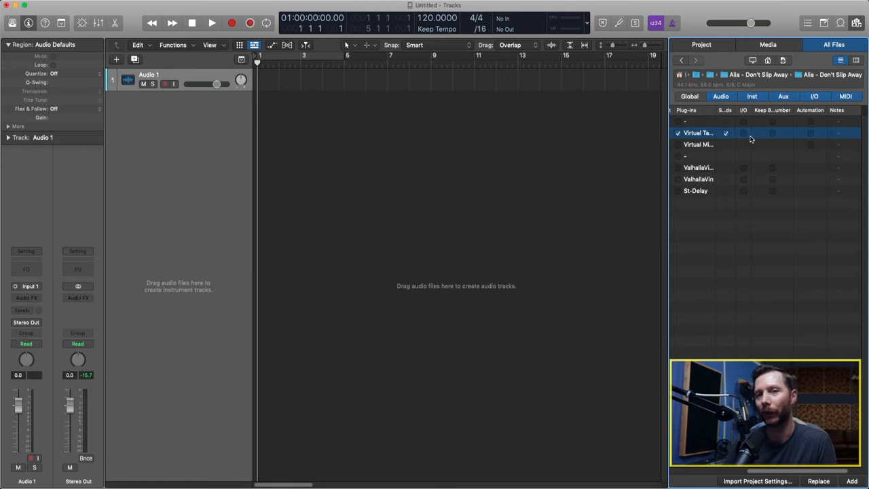
mouse_move(773, 140)
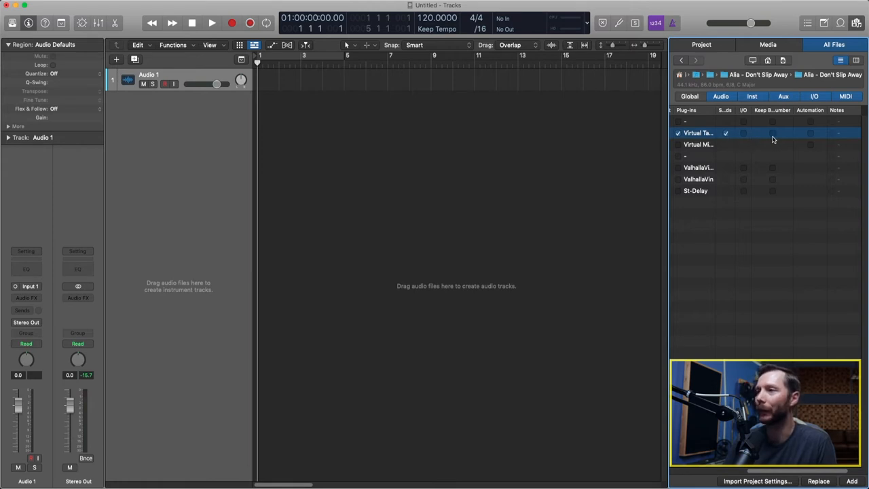
mouse_move(763, 140)
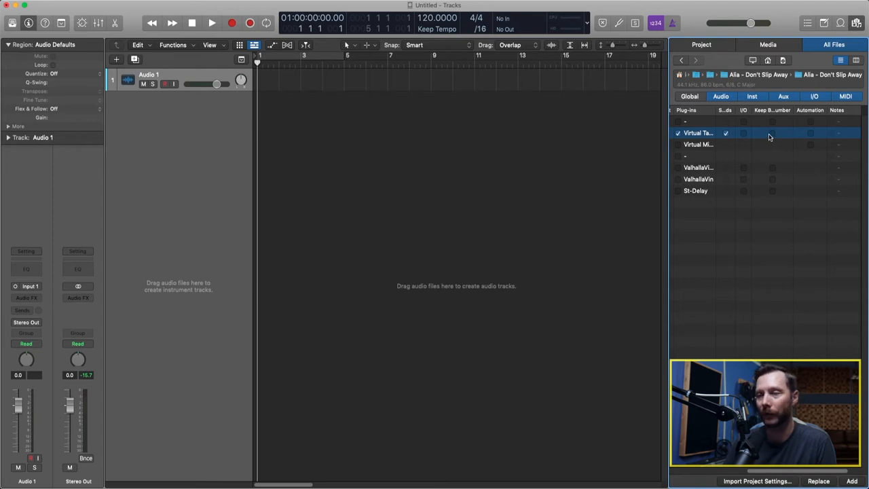
mouse_move(815, 136)
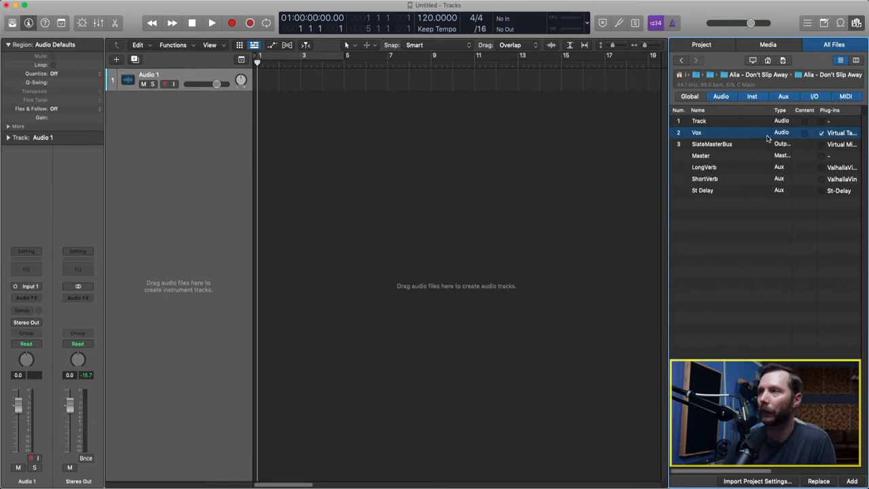
mouse_move(817, 346)
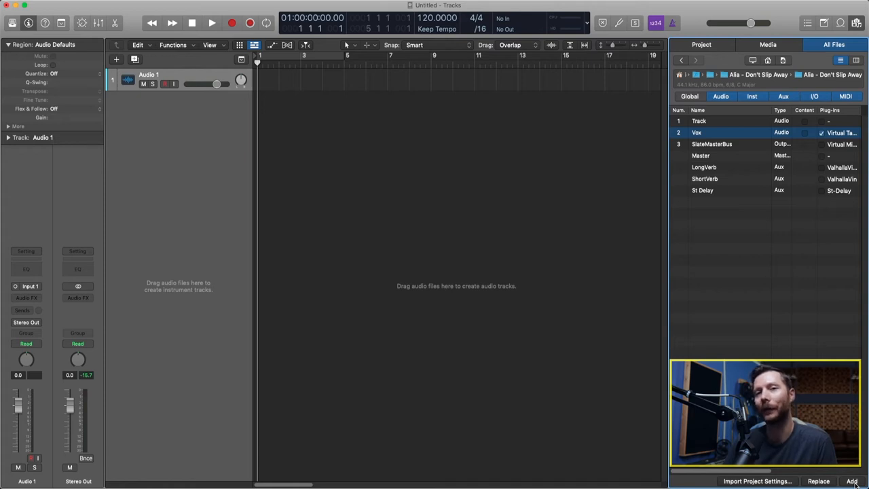
mouse_move(294, 281)
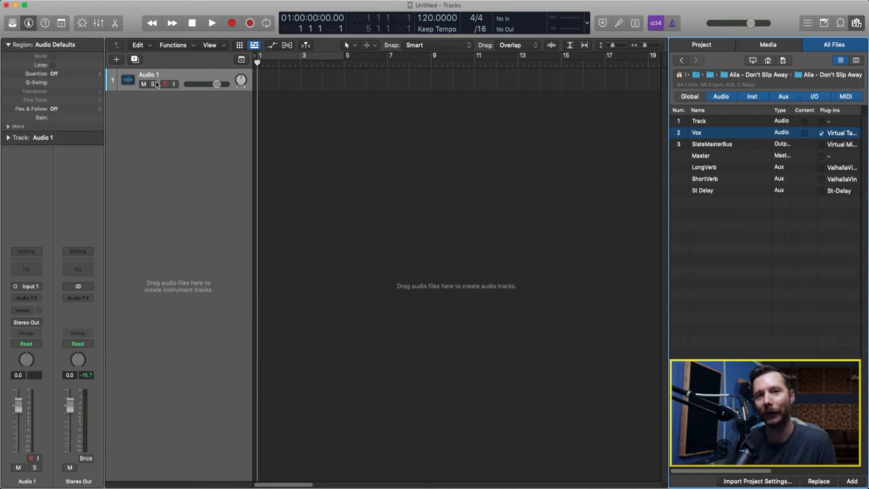
mouse_move(151, 83)
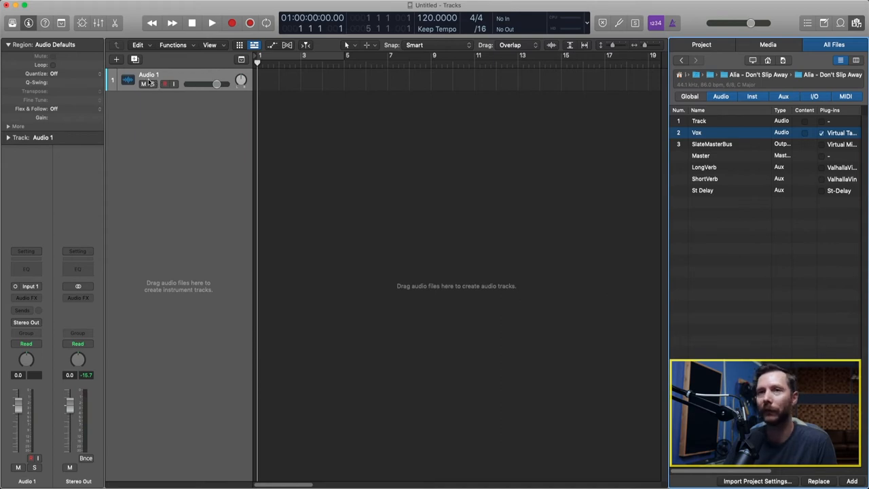
mouse_move(20, 291)
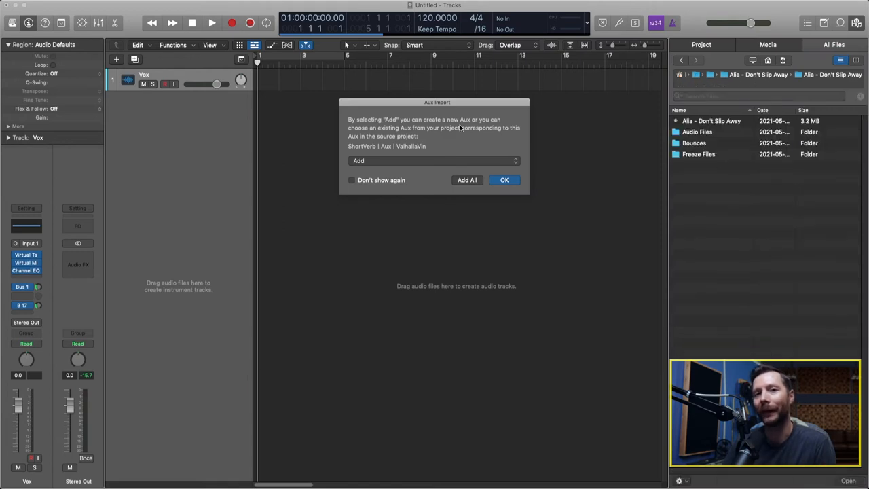
mouse_move(468, 125)
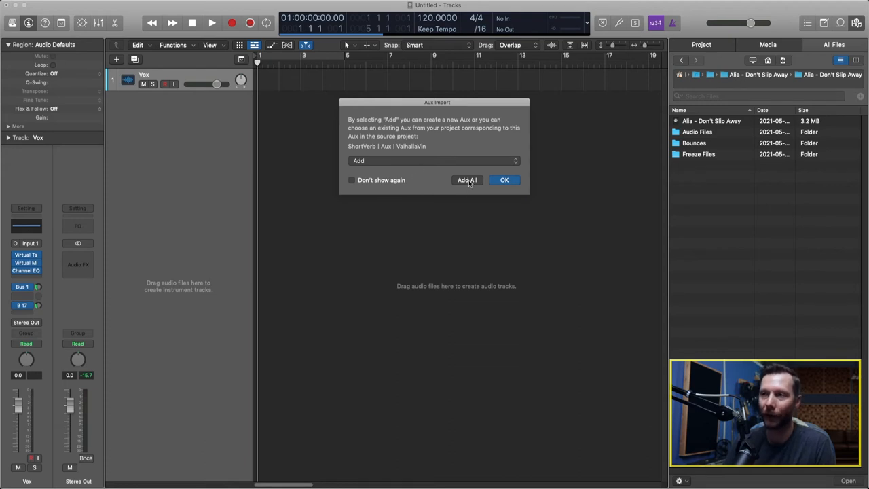
Add new aux tracks for every Vox send with Add All
click(466, 179)
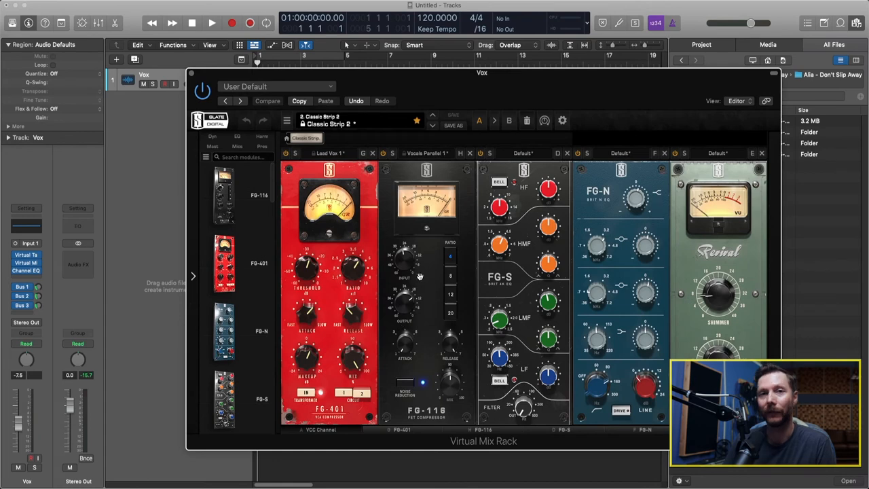
mouse_move(613, 224)
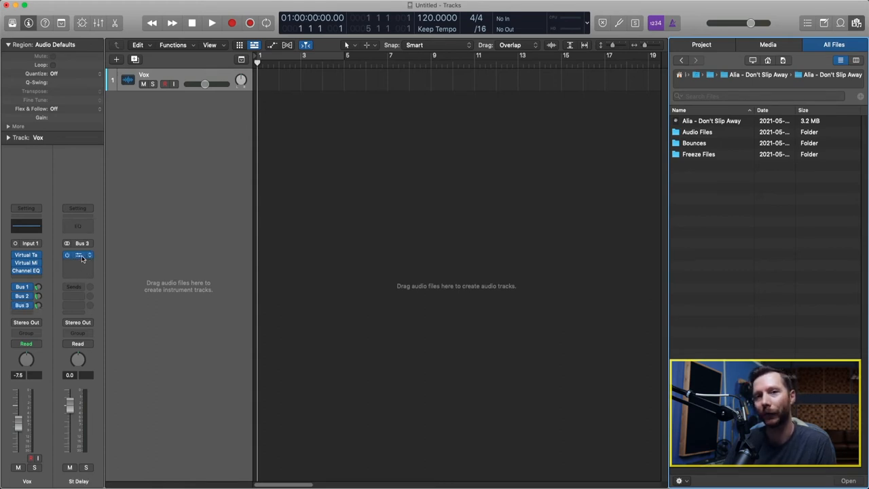
Inspect the St-Delay plug-in on the St Delay aux channel strip
click(78, 254)
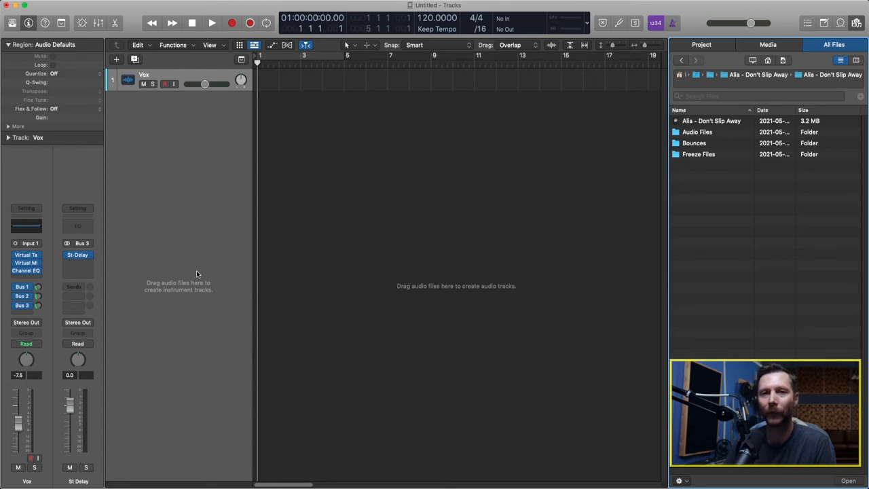
mouse_move(81, 135)
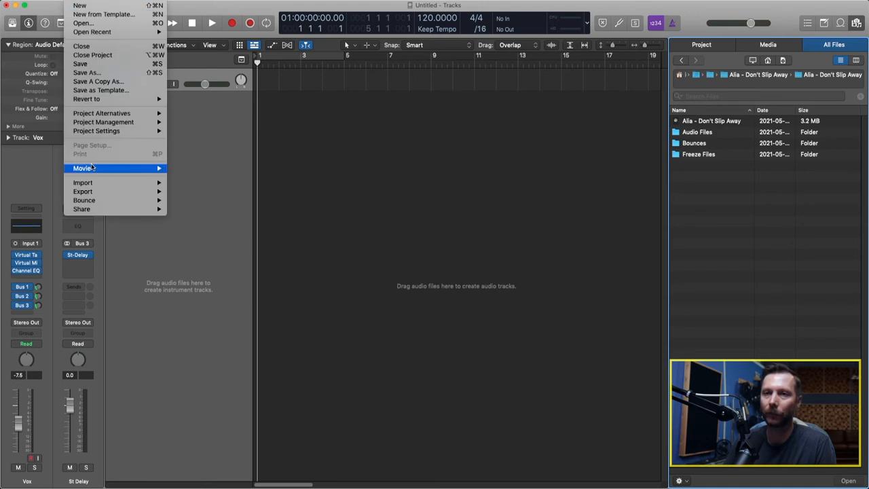
mouse_move(82, 182)
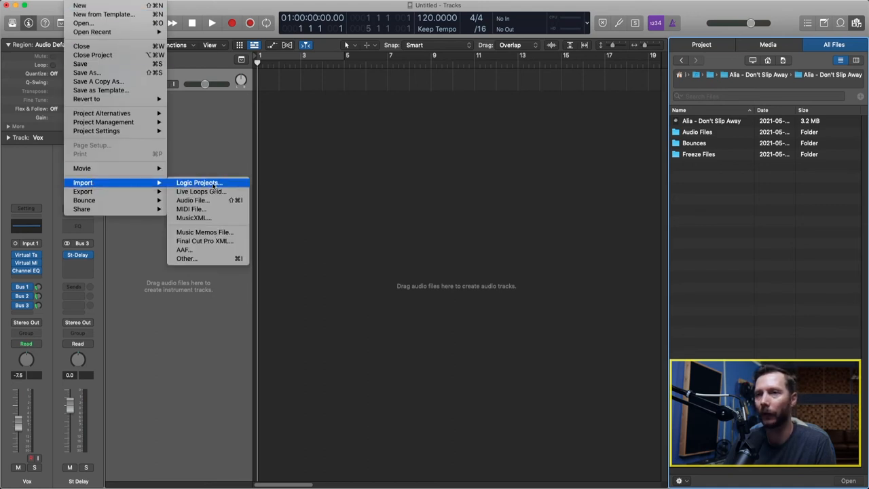
Import from the Chill Hip-hop project using its MixRef1 alternative
click(193, 199)
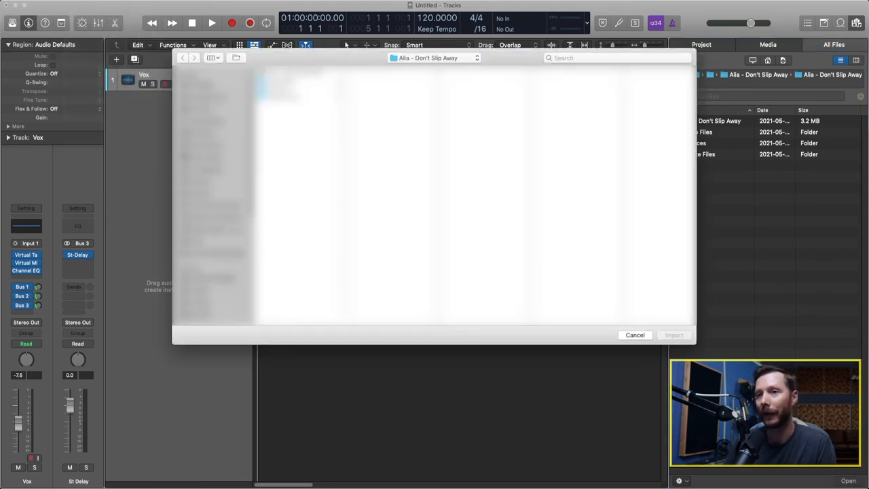
click(182, 57)
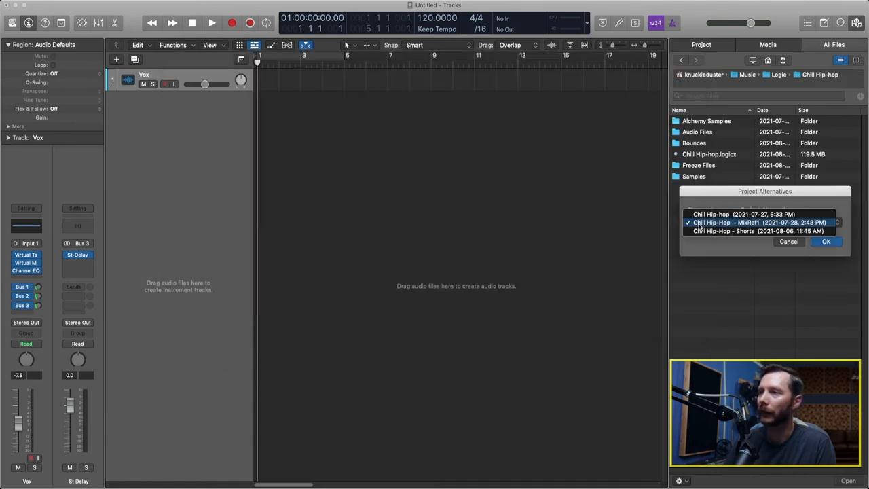
click(758, 222)
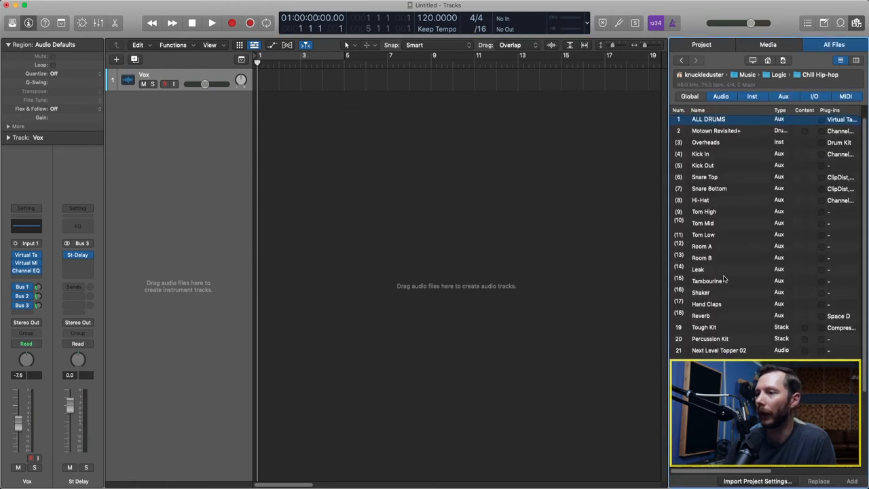
Select the Soft Piano track and include its plug-in for import
scroll(down, 3)
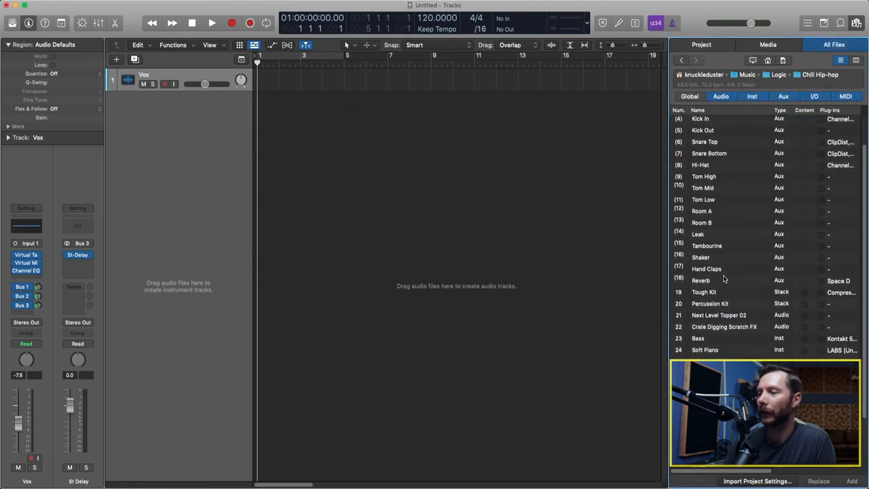
scroll(down, 3)
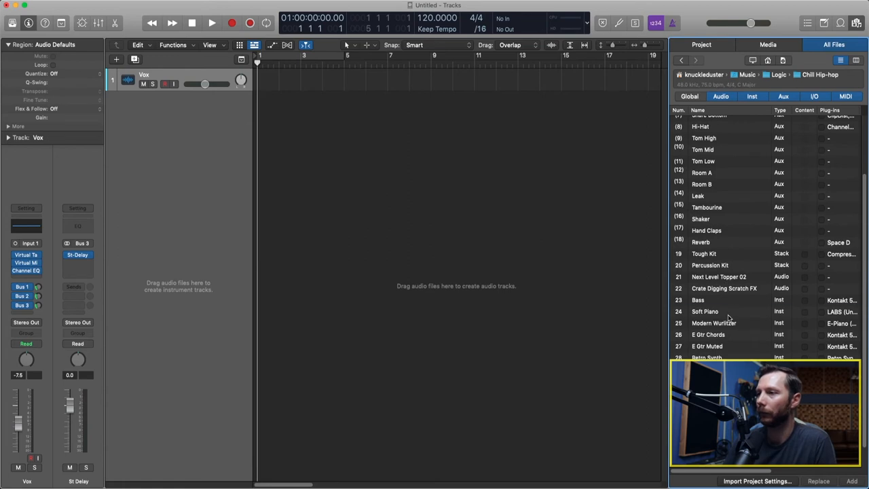
click(704, 311)
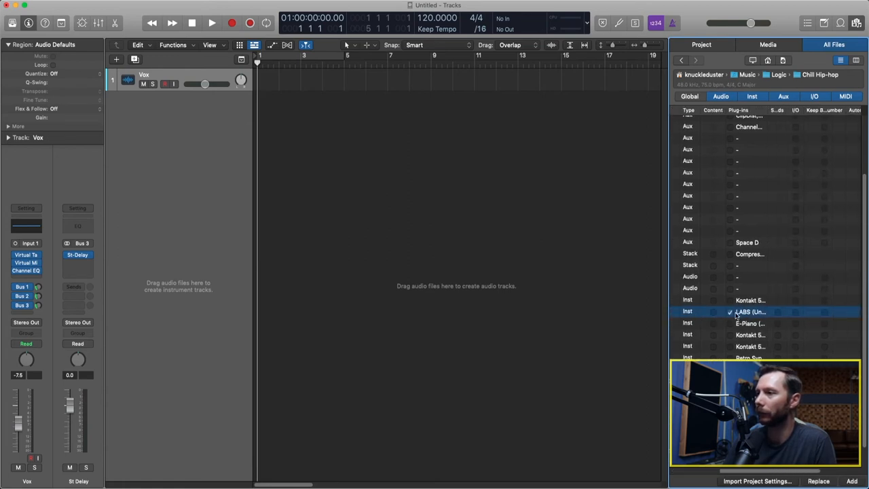
click(778, 311)
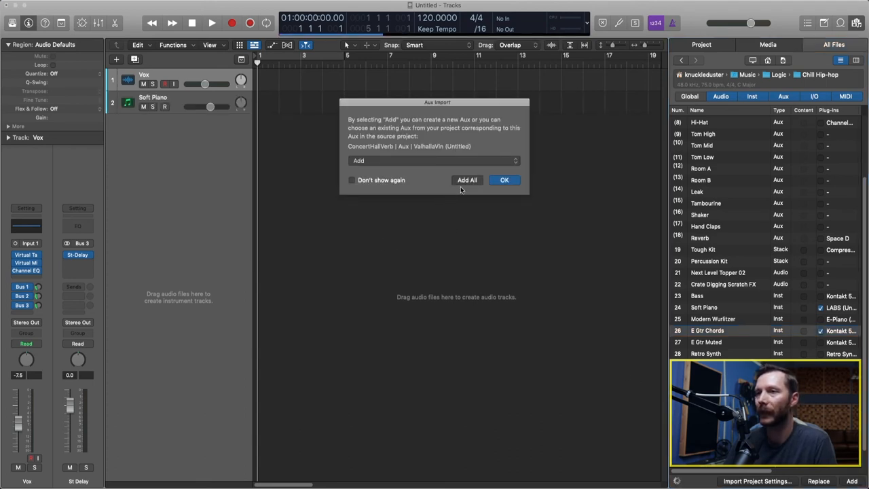
mouse_move(370, 161)
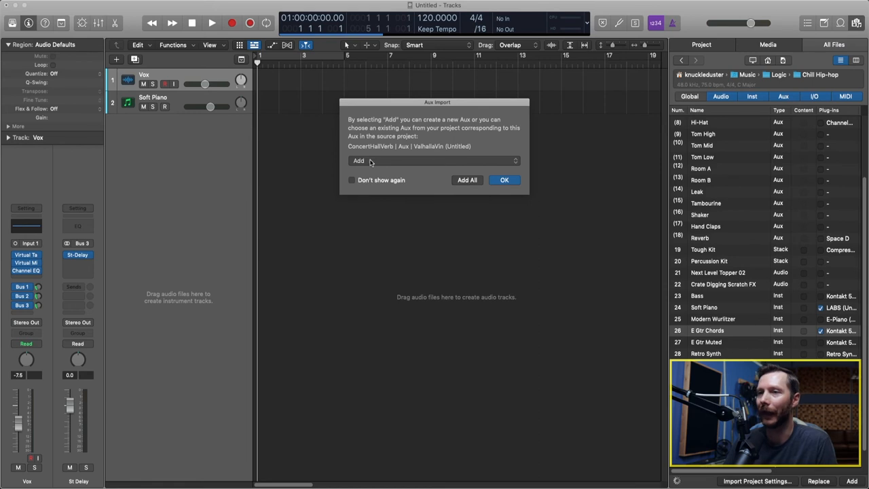
mouse_move(460, 163)
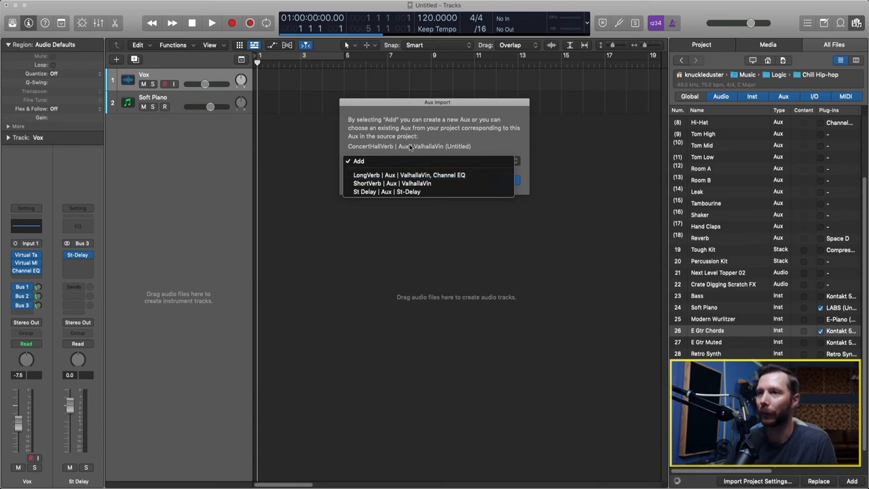
Keep Add for ConcertHallVerb and create new auxes for all sends
click(358, 161)
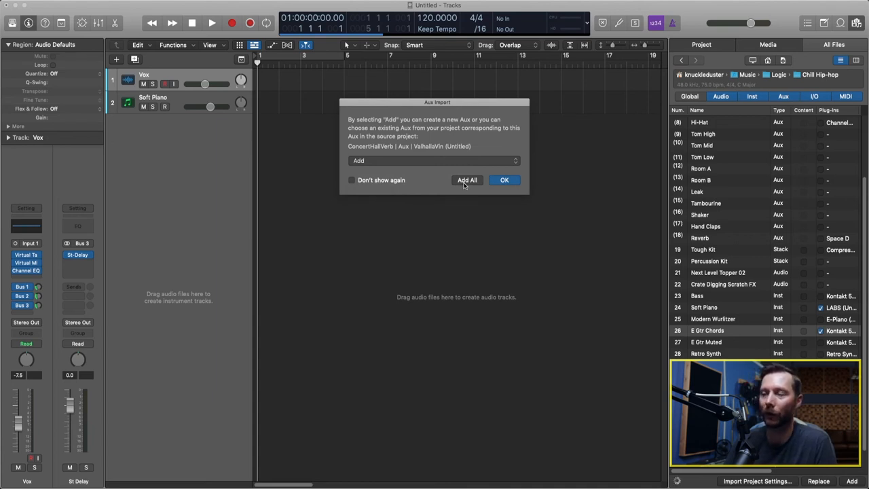
click(504, 180)
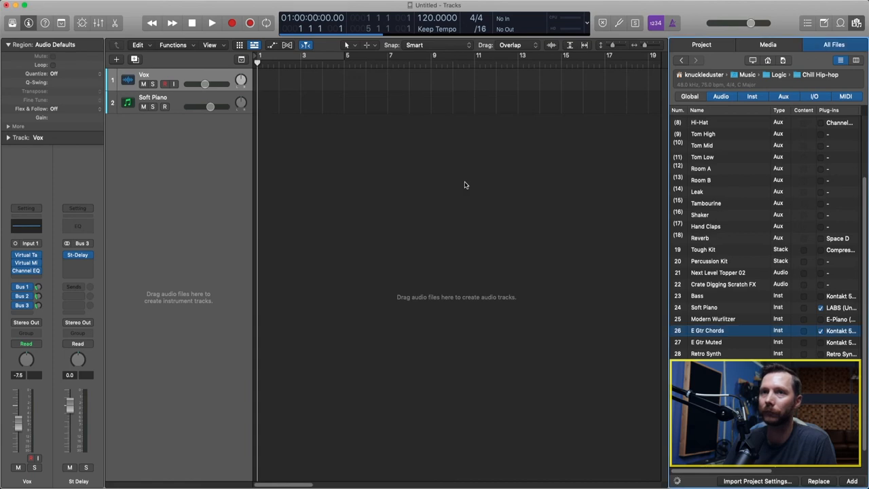
Select the E Gtr Chords track and arm it for recording
click(165, 107)
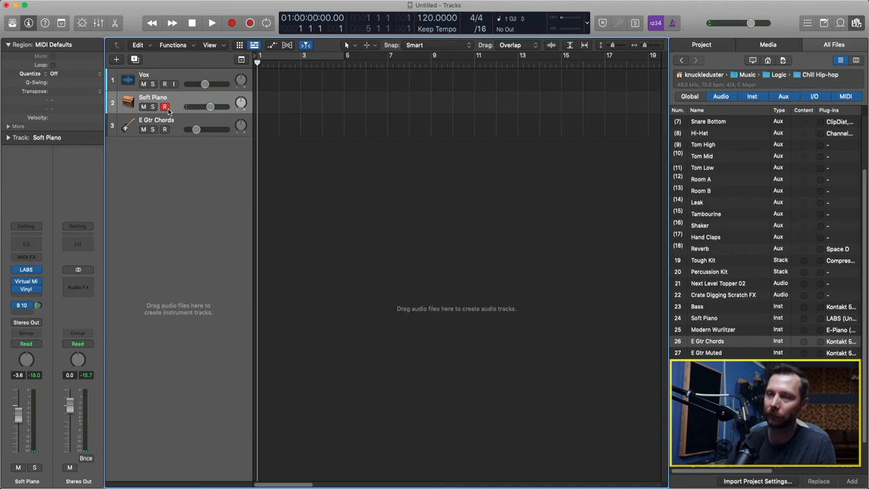
click(164, 129)
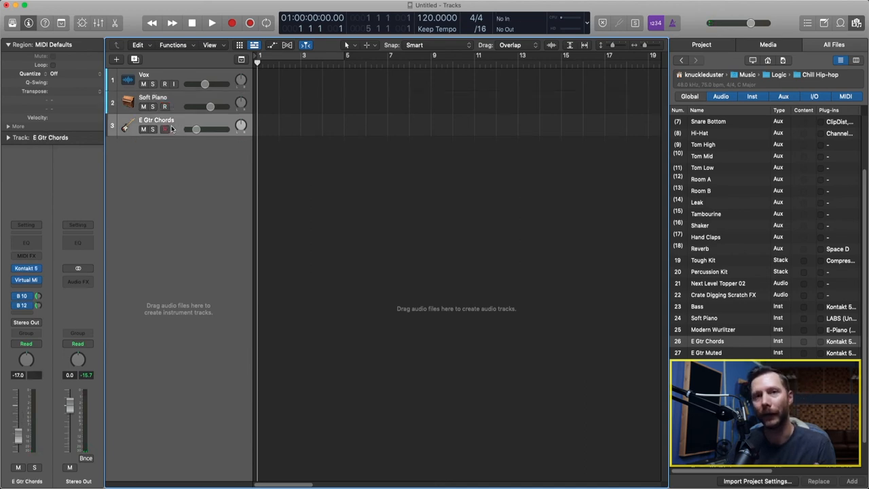
click(164, 129)
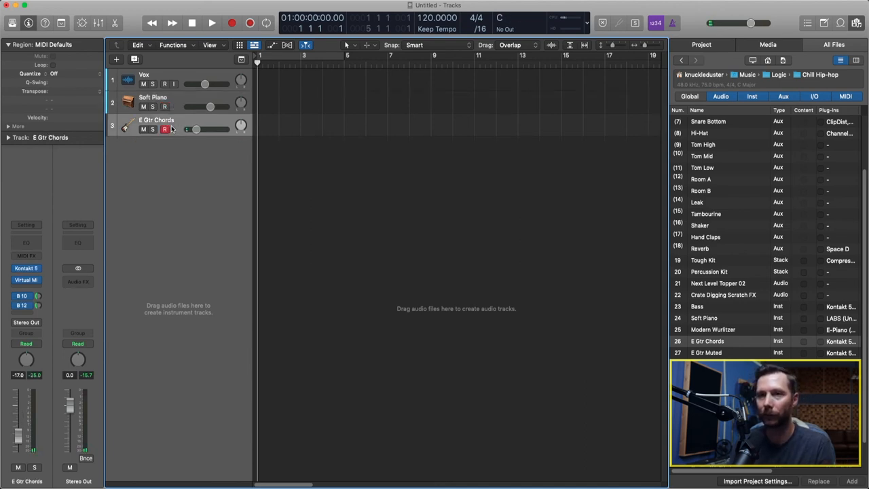